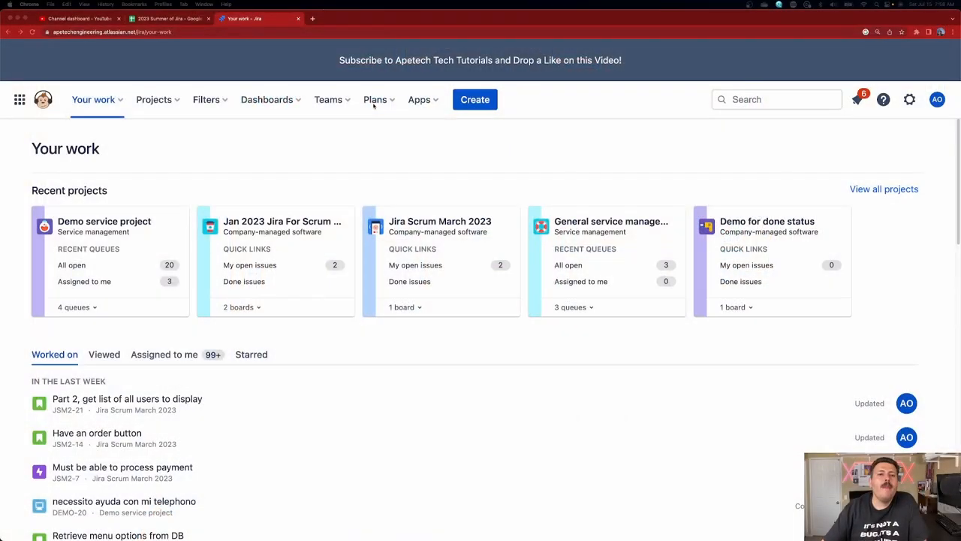
Show the recent plans list with the Create sample plan option
{"action": "left_click", "coordinate": [376, 100]}
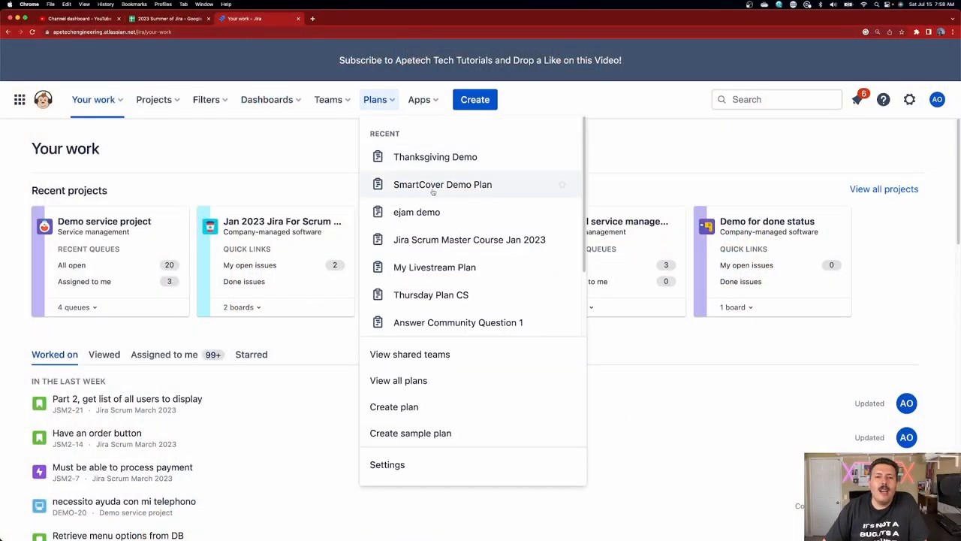
{"action": "mouse_move", "coordinate": [469, 241]}
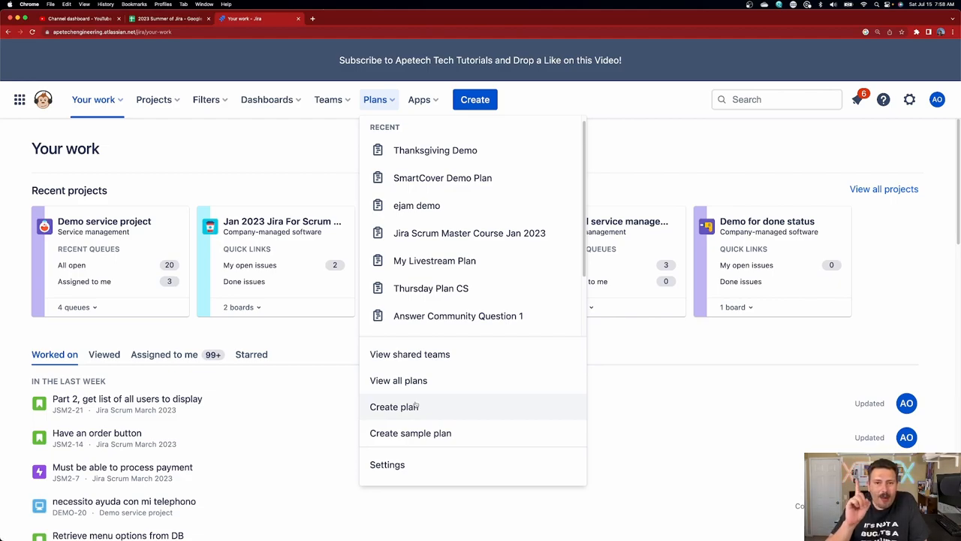
{"action": "mouse_move", "coordinate": [410, 432]}
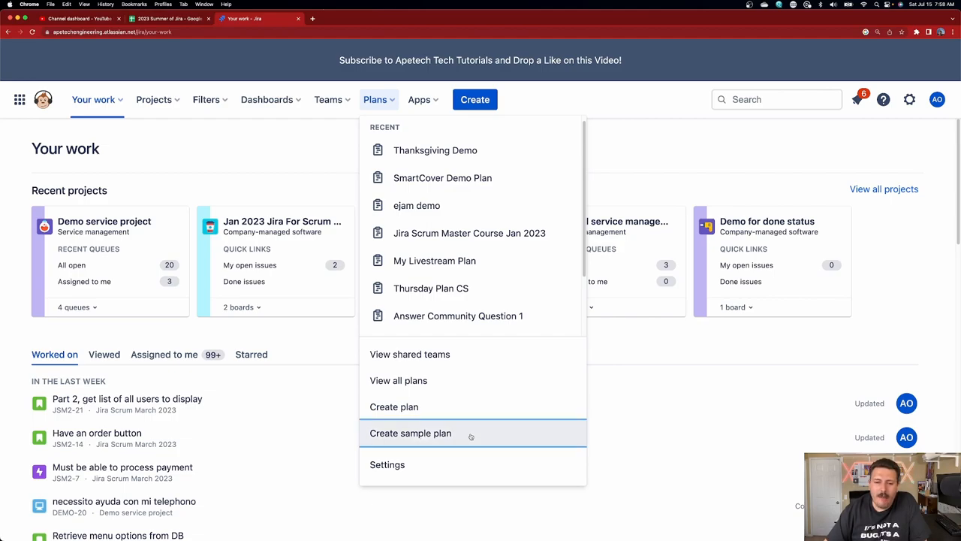
Create an Advanced Roadmaps sample plan named 'Sample Plan A'
{"action": "left_click", "coordinate": [410, 433]}
{"action": "type", "text": "Sample Plan A"}
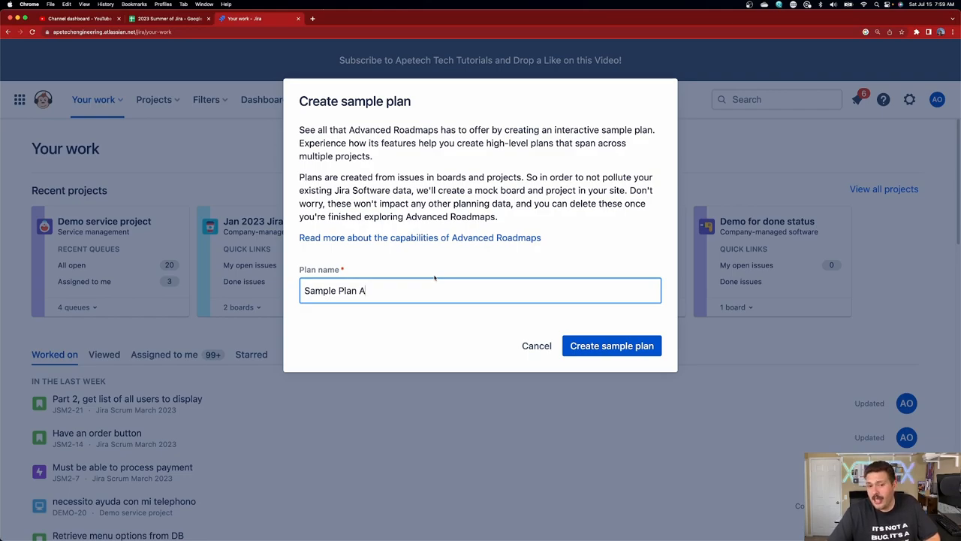
{"action": "mouse_move", "coordinate": [203, 275]}
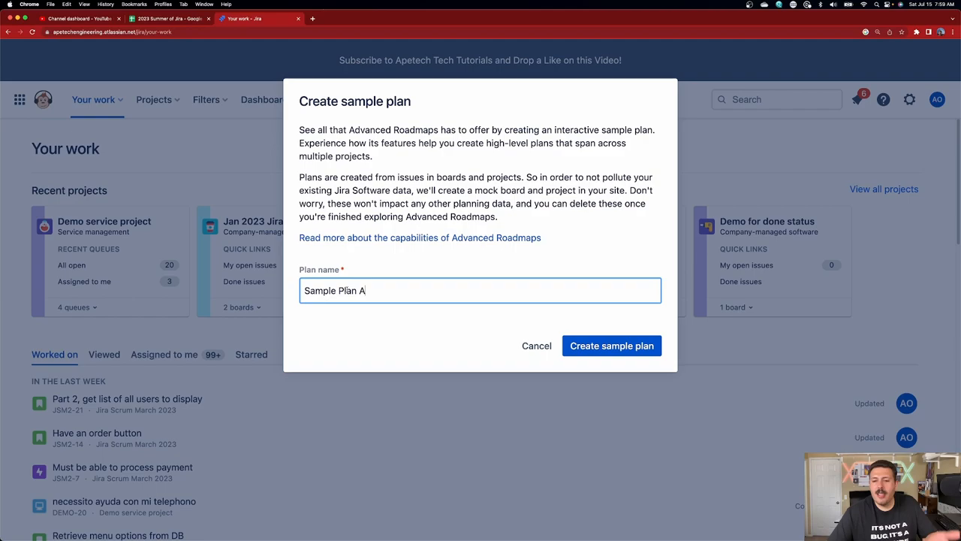
{"action": "left_click", "coordinate": [611, 345]}
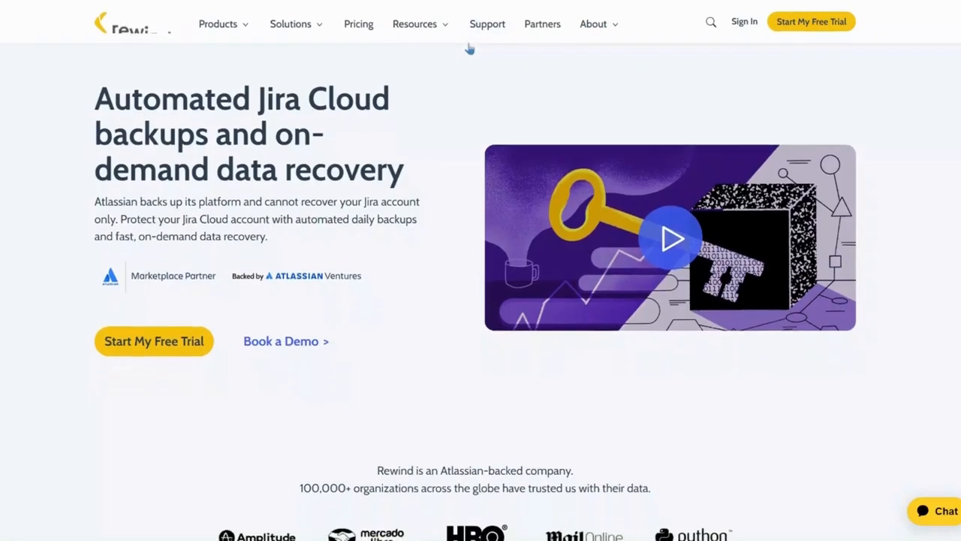
Scroll through Sample Plan A and switch to its Teams page listing Team A and Team B
{"action": "scroll", "scroll_direction": "down", "scroll_amount": 3}
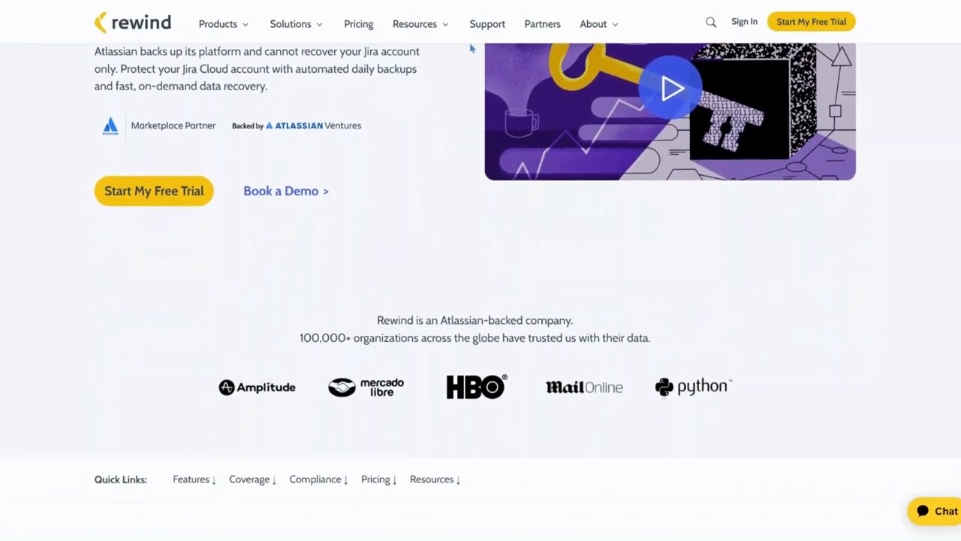
{"action": "scroll", "scroll_direction": "down", "scroll_amount": 3}
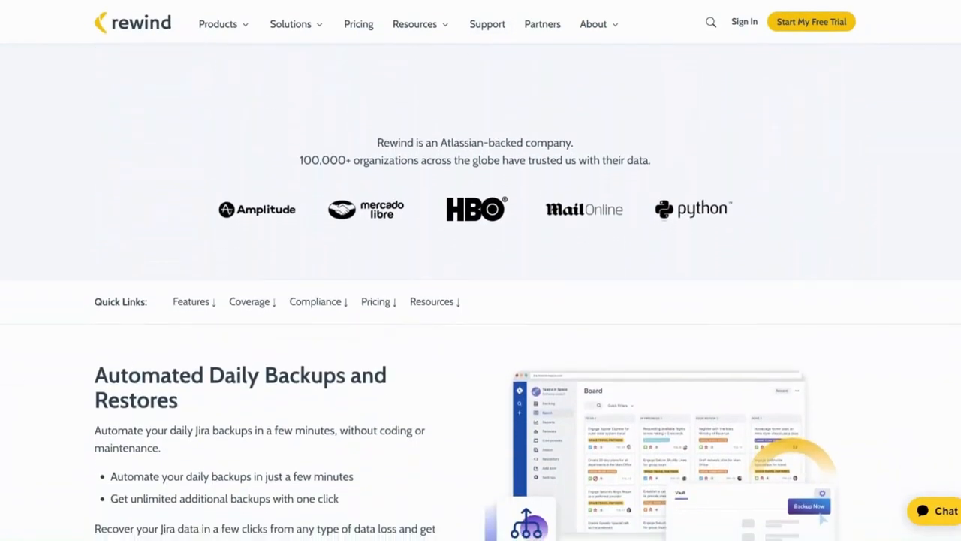
{"action": "scroll", "scroll_direction": "down", "scroll_amount": 3}
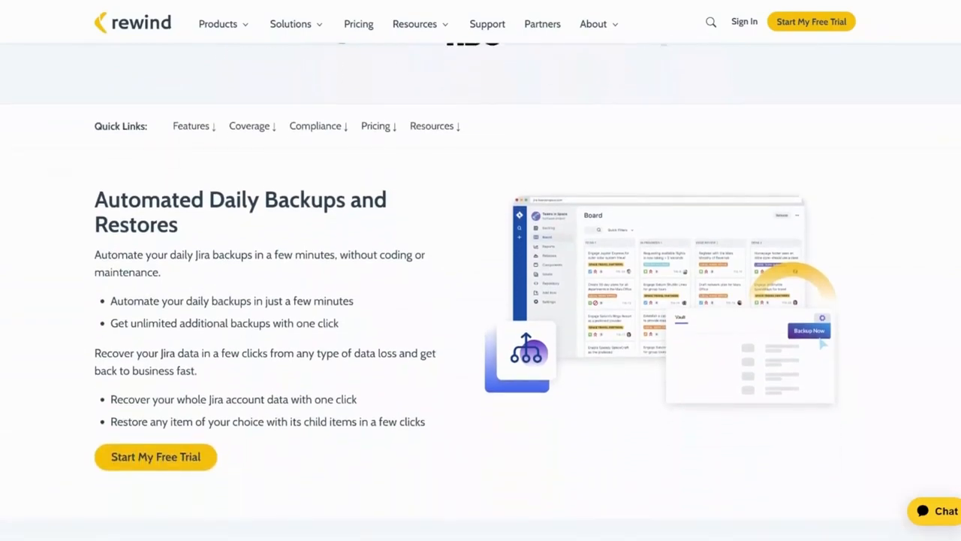
{"action": "scroll", "scroll_direction": "down", "scroll_amount": 3}
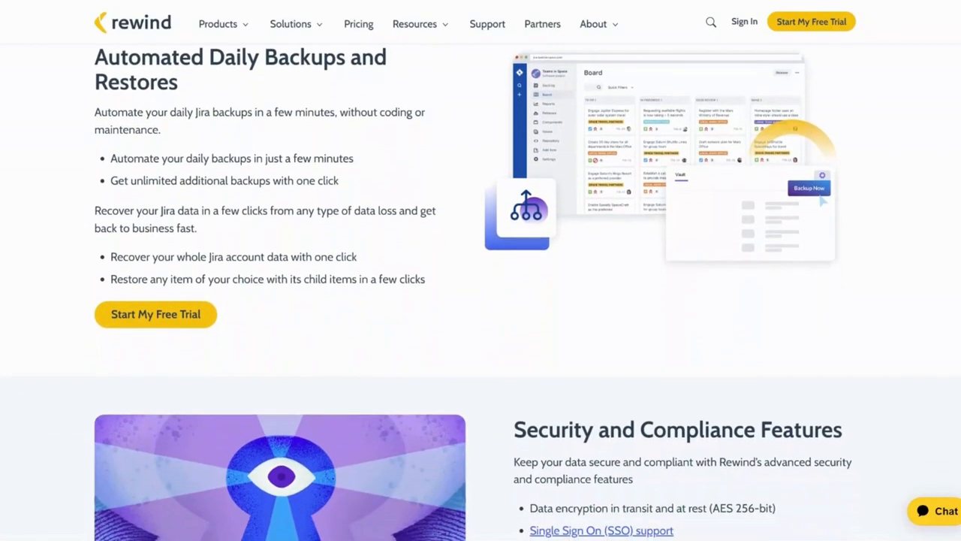
{"action": "scroll", "scroll_direction": "down", "scroll_amount": 3}
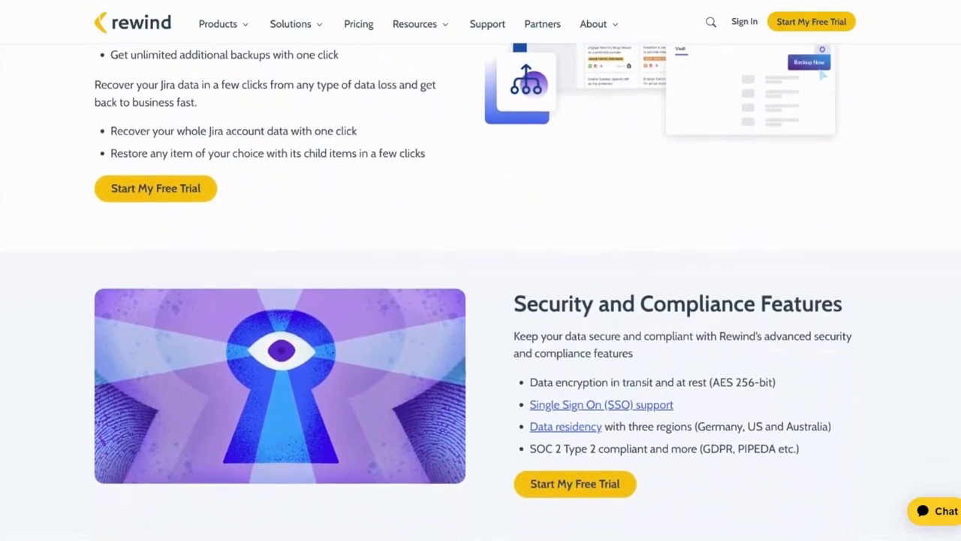
{"action": "scroll", "scroll_direction": "down", "scroll_amount": 3}
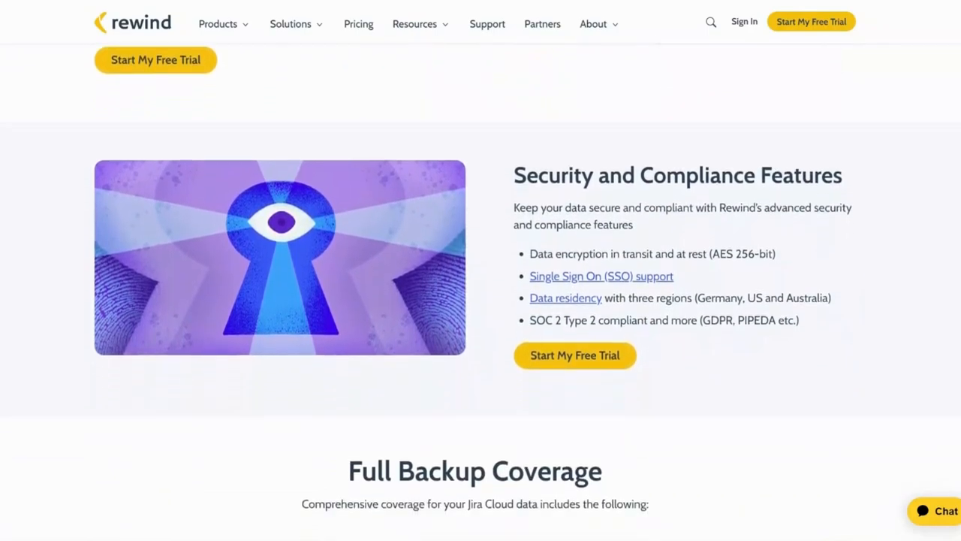
{"action": "scroll", "scroll_direction": "down", "scroll_amount": 3}
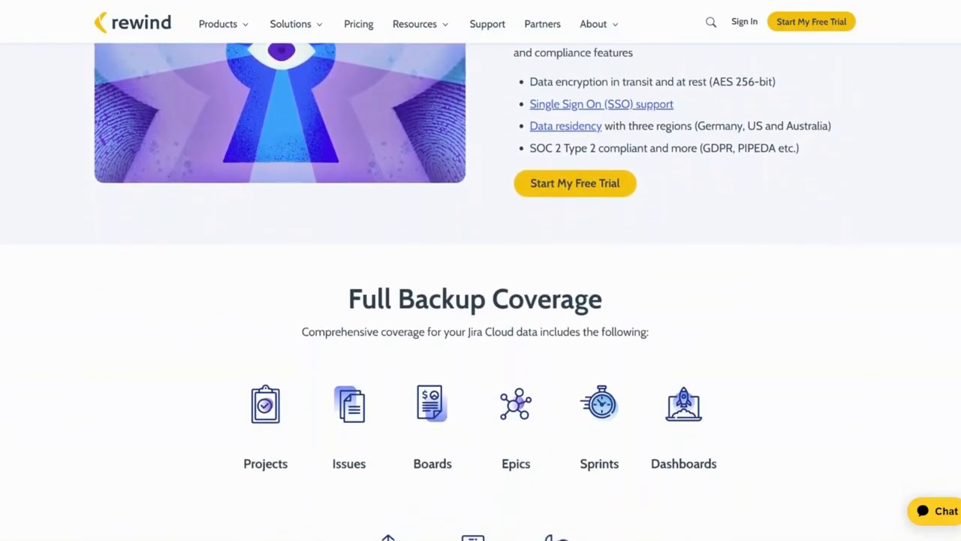
{"action": "scroll", "scroll_direction": "down", "scroll_amount": 3}
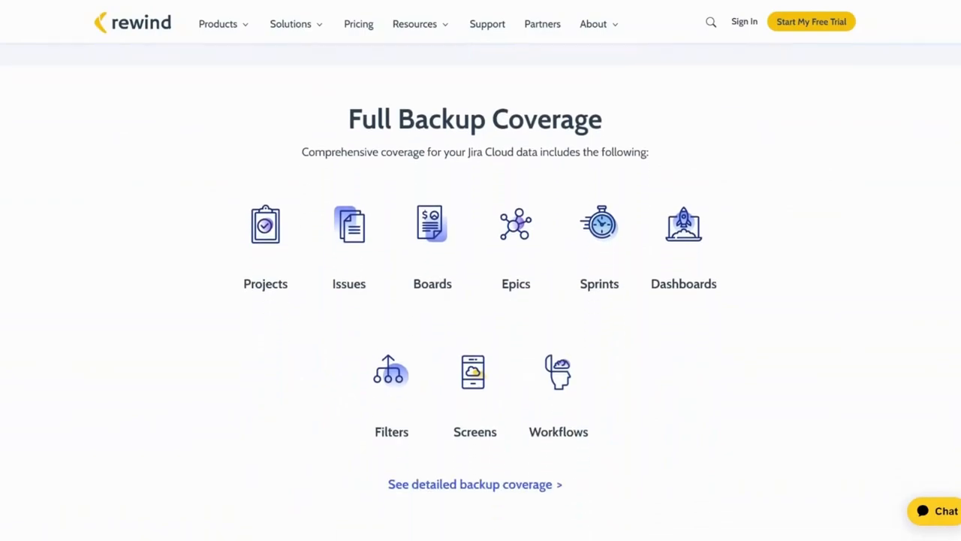
{"action": "scroll", "scroll_direction": "down", "scroll_amount": 3}
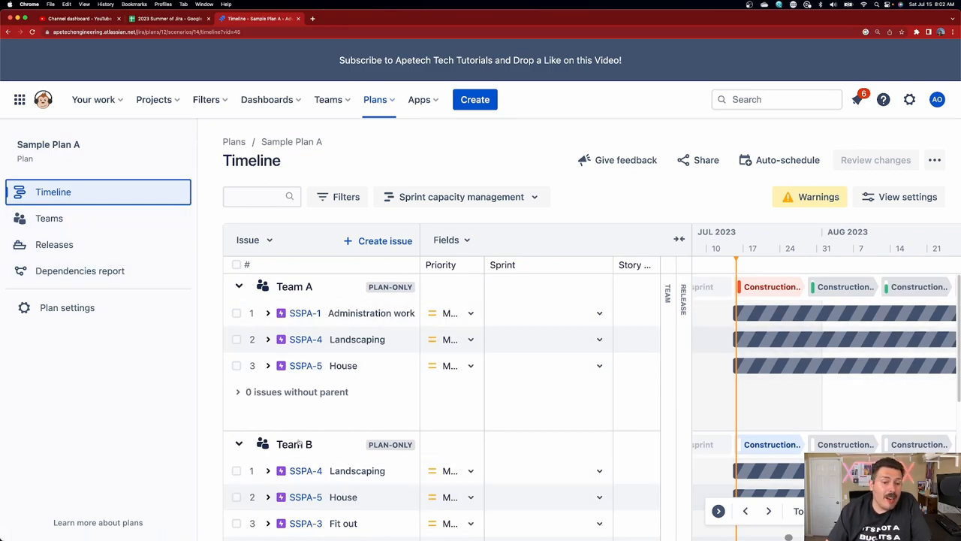
{"action": "mouse_move", "coordinate": [48, 218]}
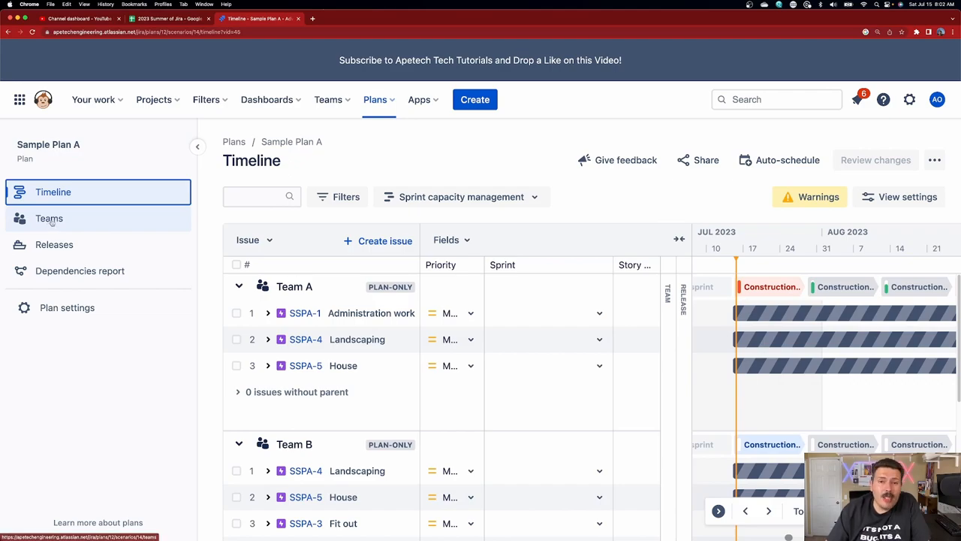
{"action": "left_click", "coordinate": [48, 218]}
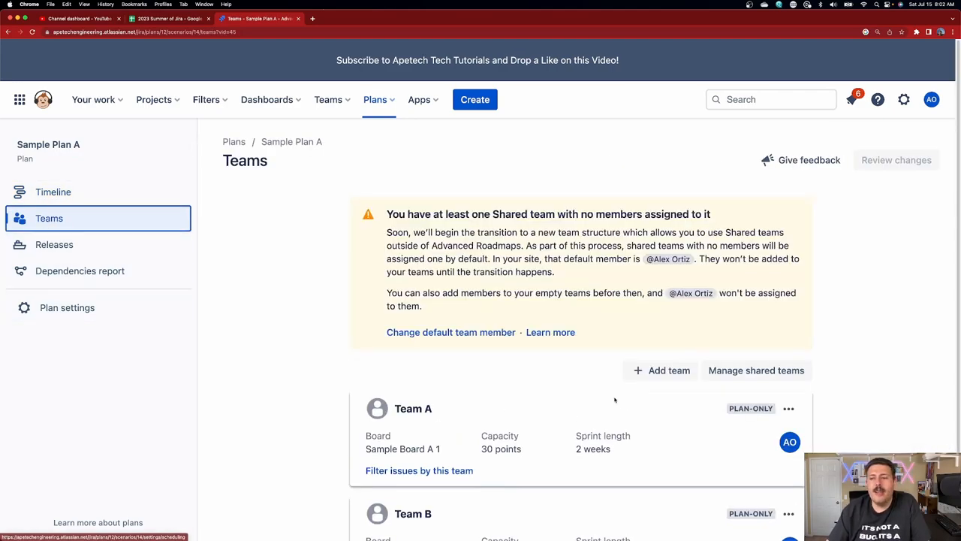
Review Team A's 30-point capacity, then return to the plan Timeline
{"action": "scroll", "scroll_direction": "down", "scroll_amount": 3}
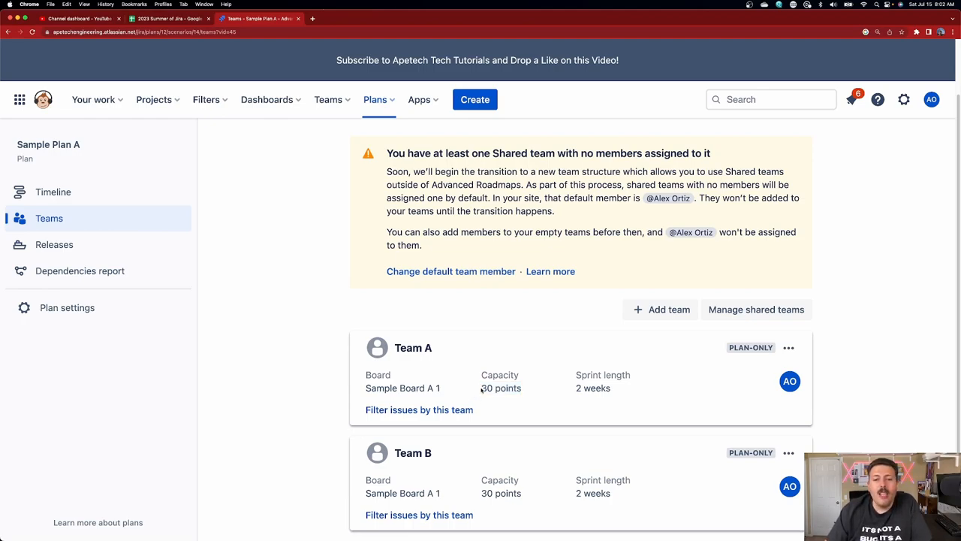
{"action": "double_click", "coordinate": [500, 381]}
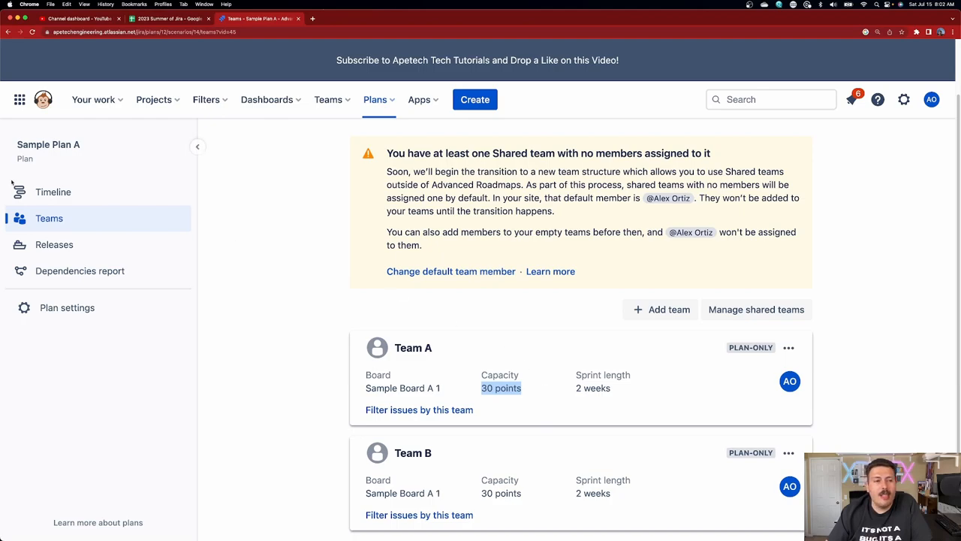
{"action": "left_click", "coordinate": [53, 193]}
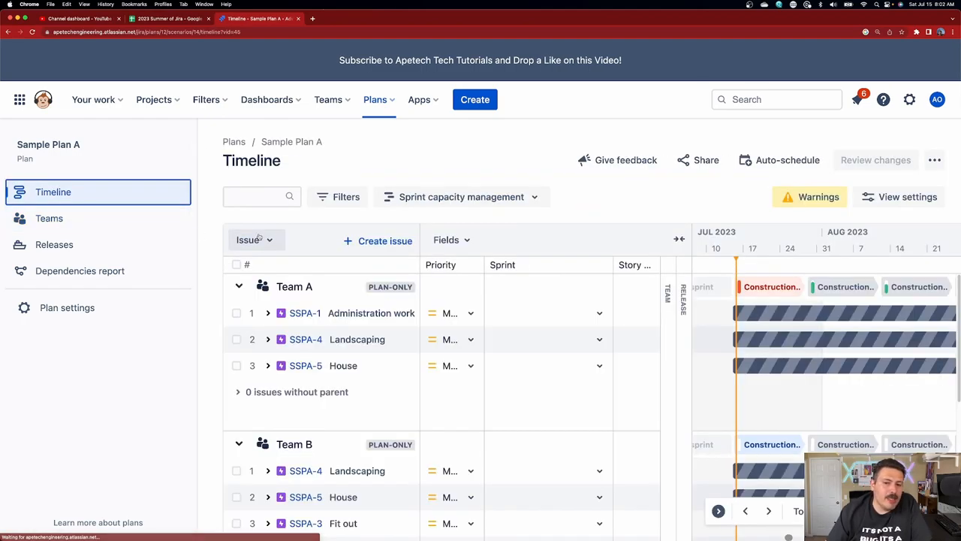
{"action": "mouse_move", "coordinate": [358, 313]}
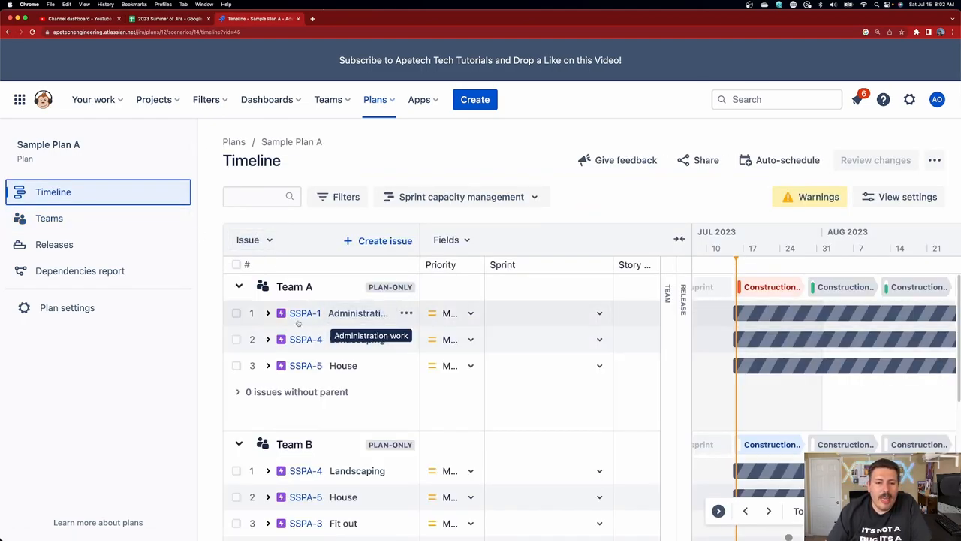
Expand SSPA-1 Administration work to show its child stories, then go to Releases
{"action": "left_click", "coordinate": [267, 314]}
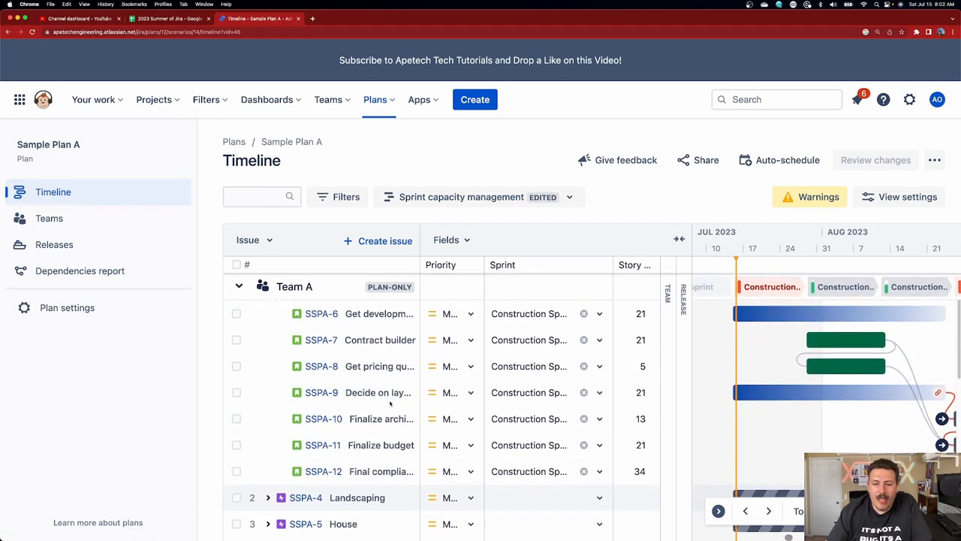
{"action": "scroll", "scroll_direction": "down", "scroll_amount": 3}
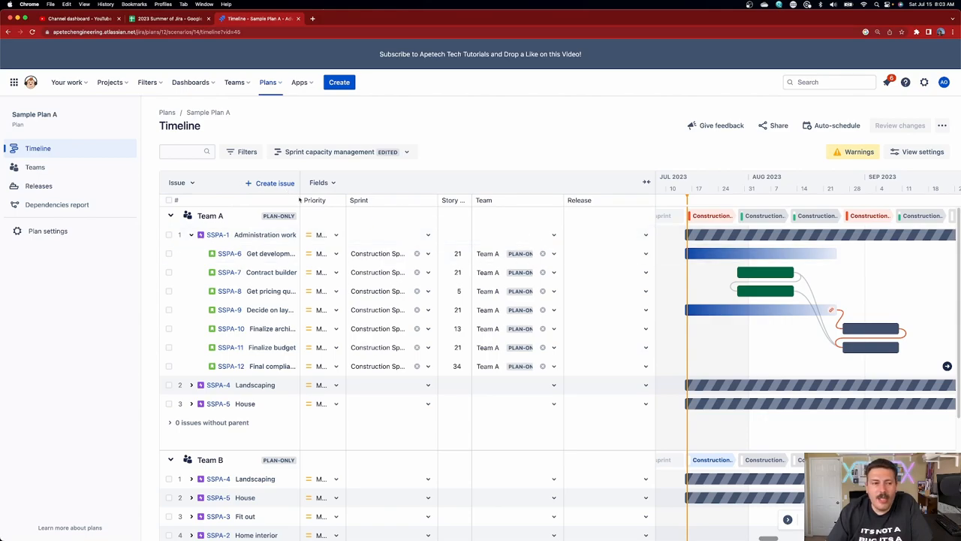
{"action": "left_click", "coordinate": [40, 187]}
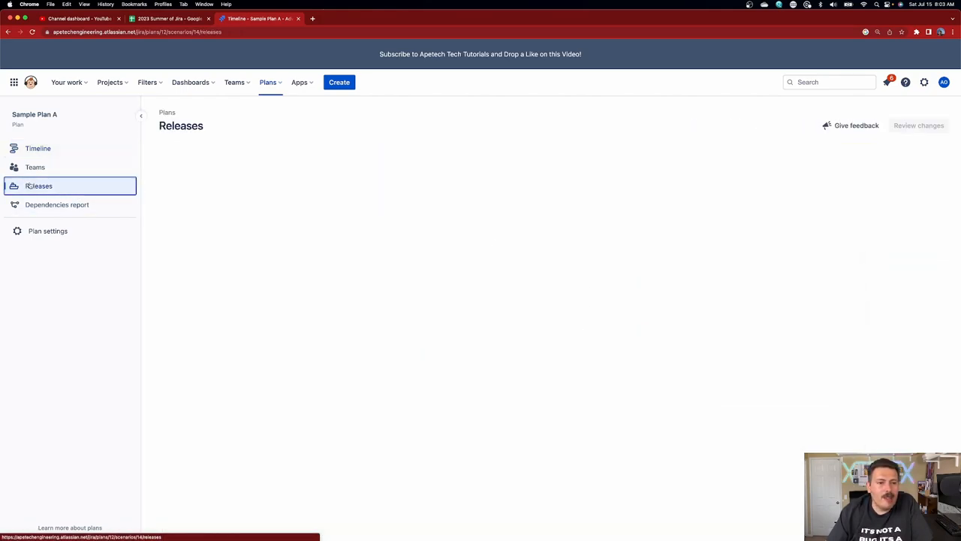
Confirm Sample Scrum Project A has no releases and return to the Timeline
{"action": "left_click", "coordinate": [39, 186]}
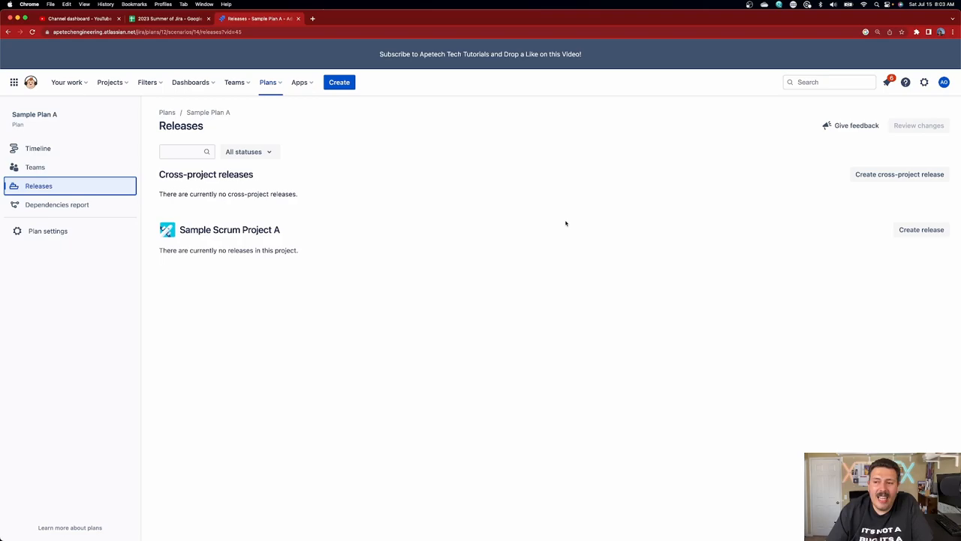
{"action": "mouse_move", "coordinate": [304, 262]}
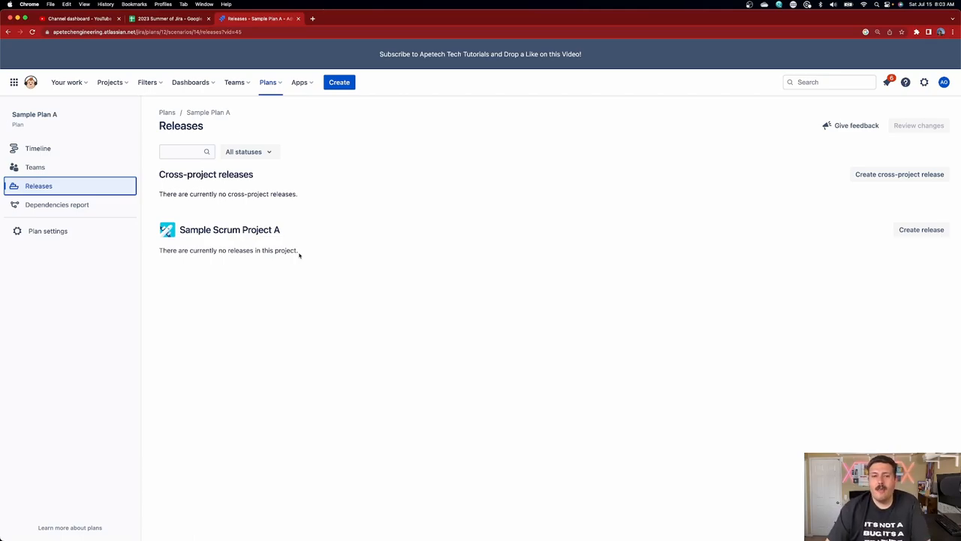
{"action": "mouse_move", "coordinate": [487, 248]}
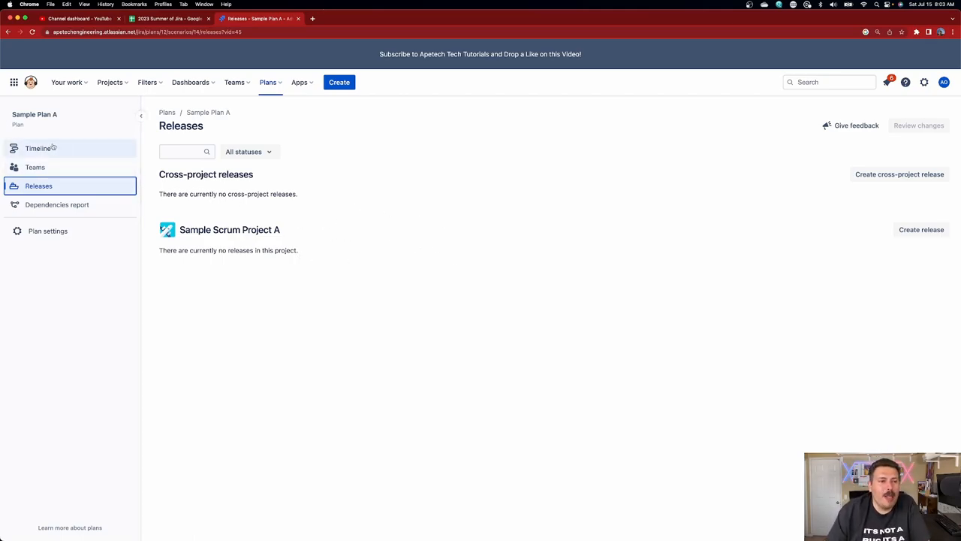
{"action": "left_click", "coordinate": [38, 149]}
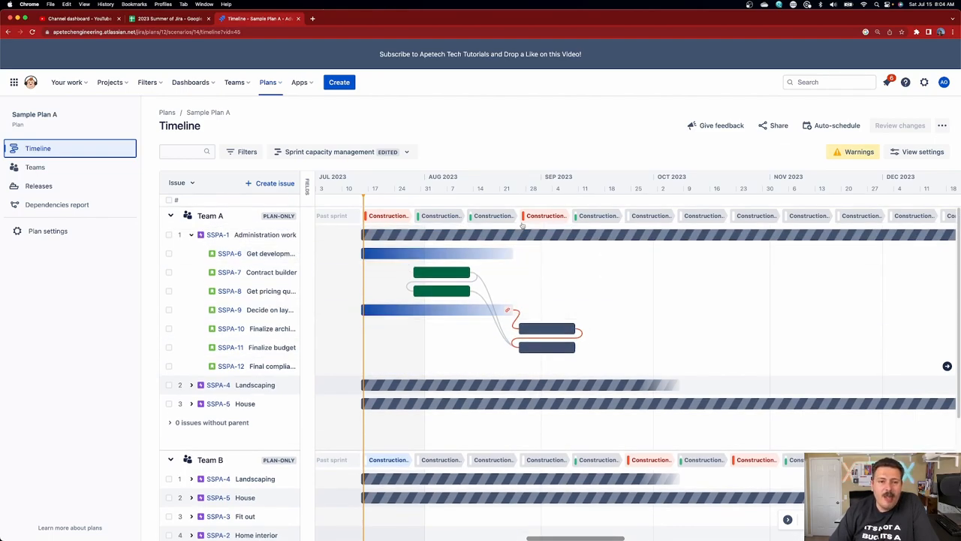
{"action": "mouse_move", "coordinate": [532, 207]}
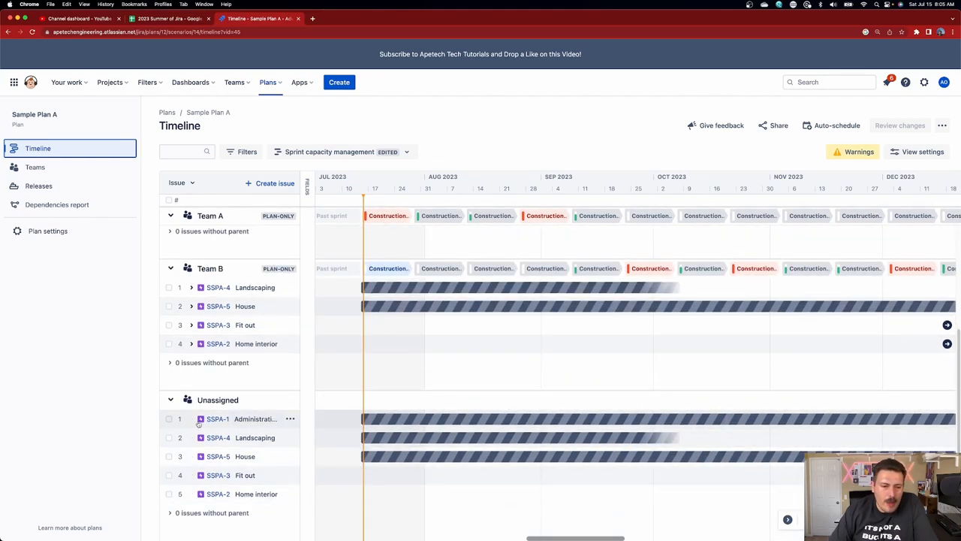
Expand Team B's House epic and scroll the timeline right into early 2024
{"action": "left_click", "coordinate": [193, 354]}
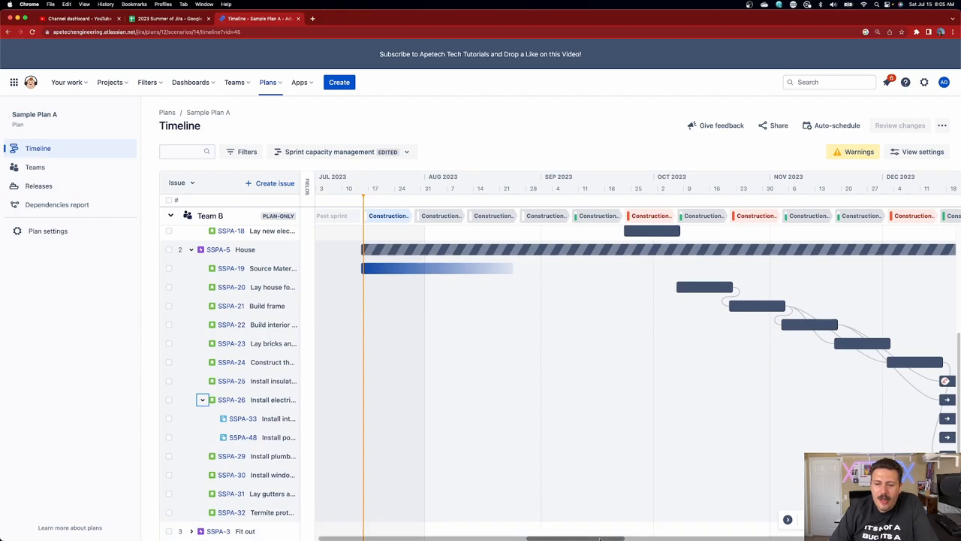
{"action": "scroll", "scroll_direction": "right", "scroll_amount": 3}
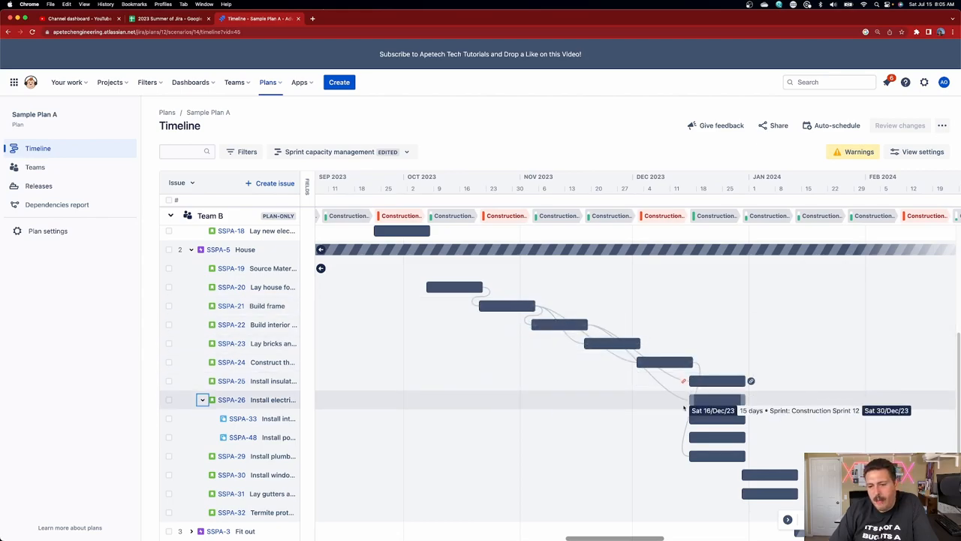
{"action": "mouse_move", "coordinate": [57, 205]}
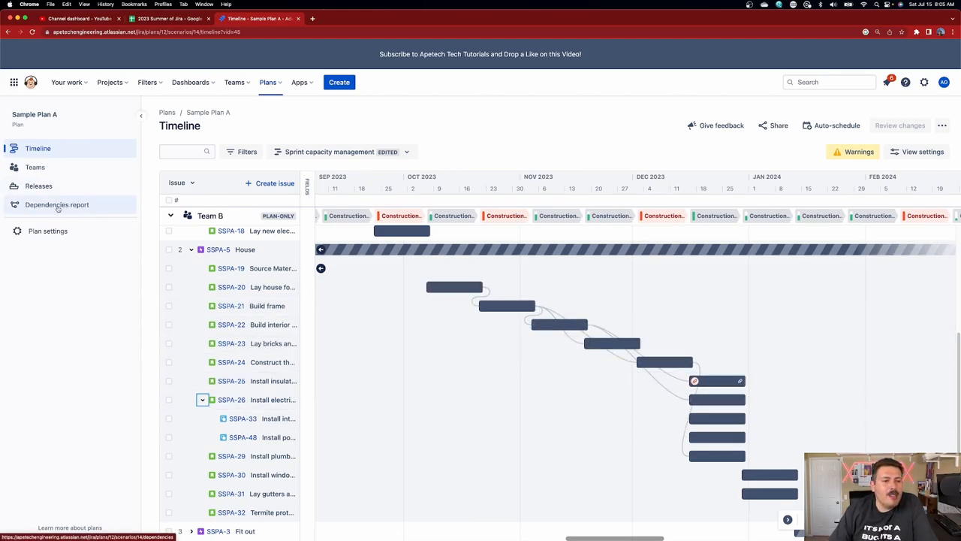
Show the Dependencies report mapping which issues block others
{"action": "left_click", "coordinate": [57, 204]}
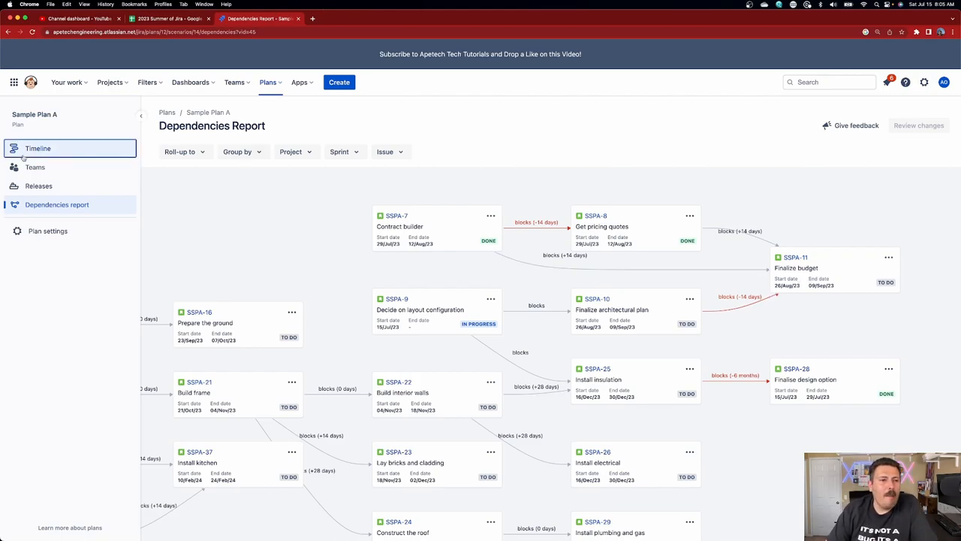
Switch the Timeline to the Basic view and expand Administration work and Landscaping
{"action": "left_click", "coordinate": [37, 149]}
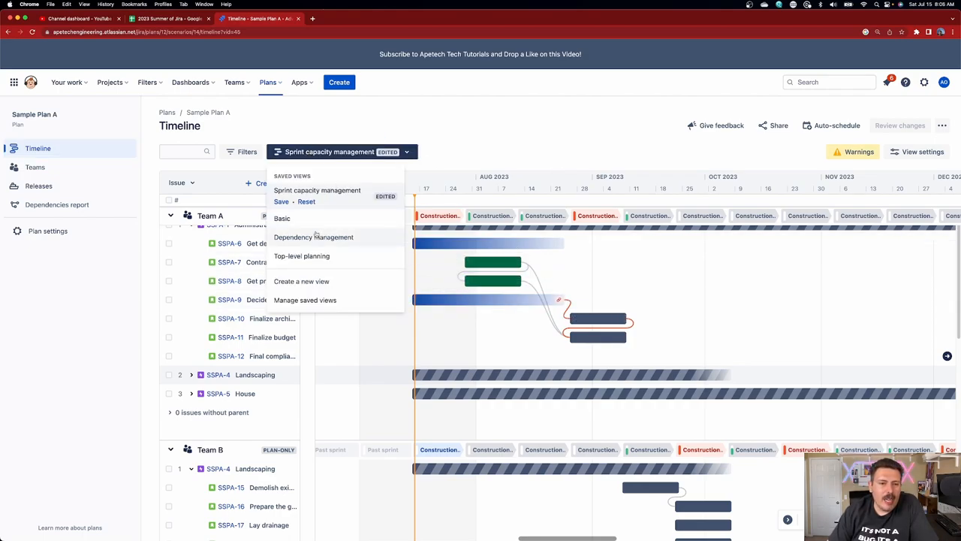
{"action": "left_click", "coordinate": [282, 218]}
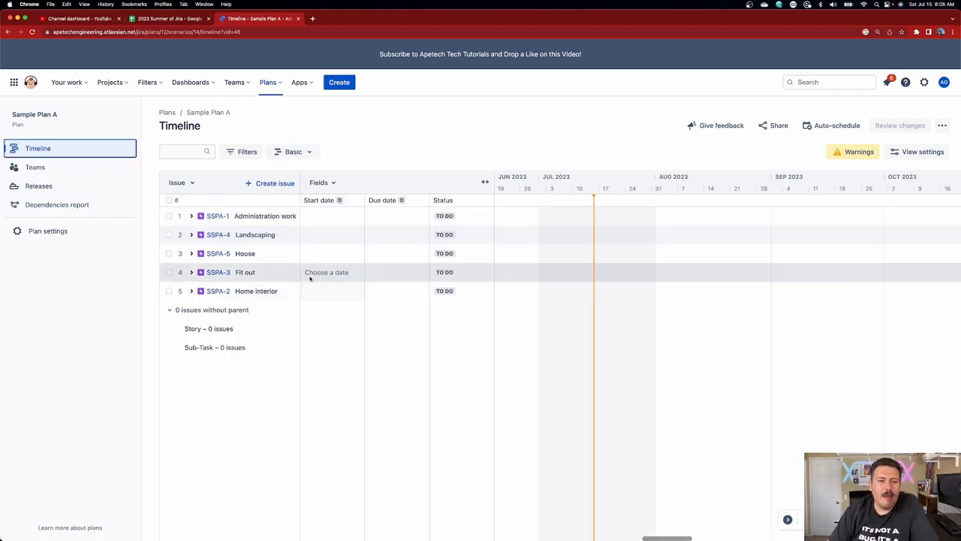
{"action": "left_click", "coordinate": [193, 216]}
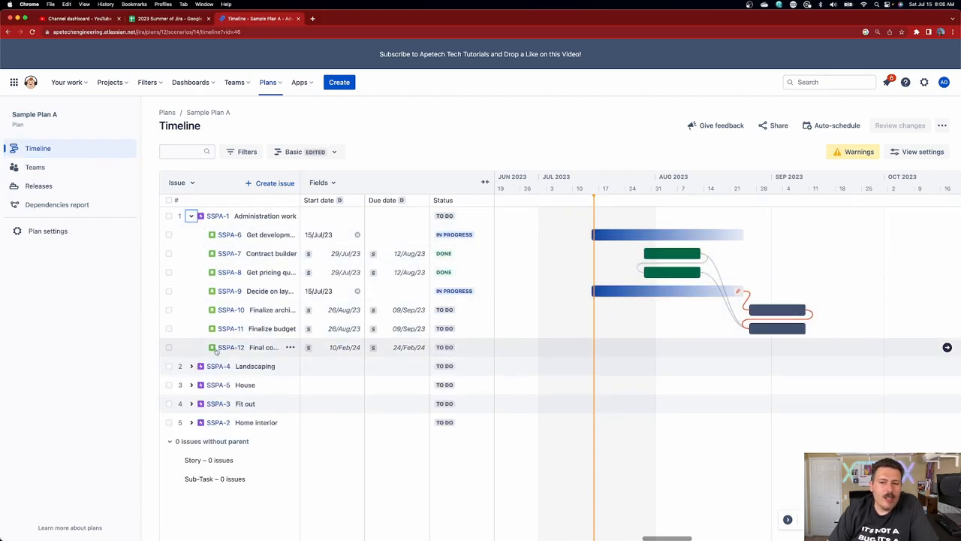
{"action": "left_click", "coordinate": [192, 367]}
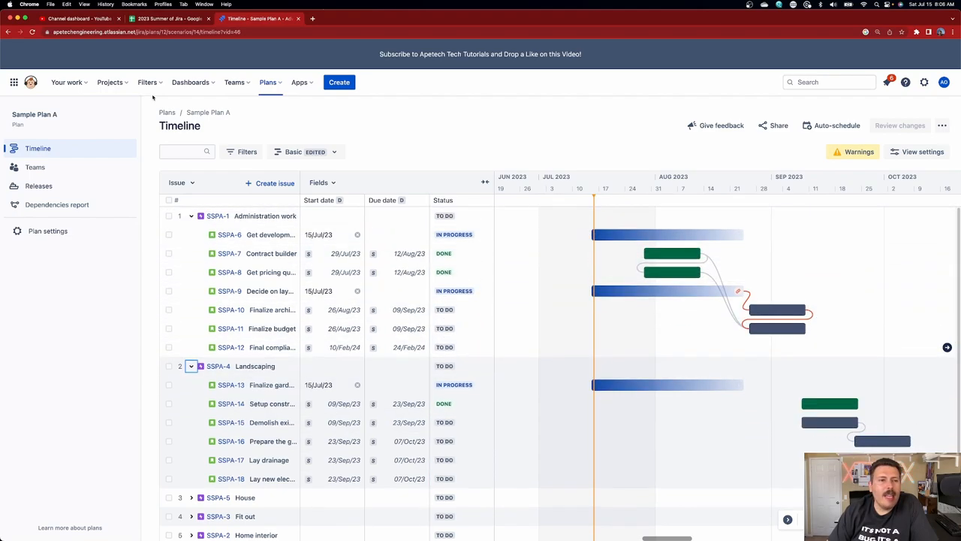
Go to page 2 of the Projects directory where Sample Scrum Project A appears
{"action": "left_click", "coordinate": [110, 81]}
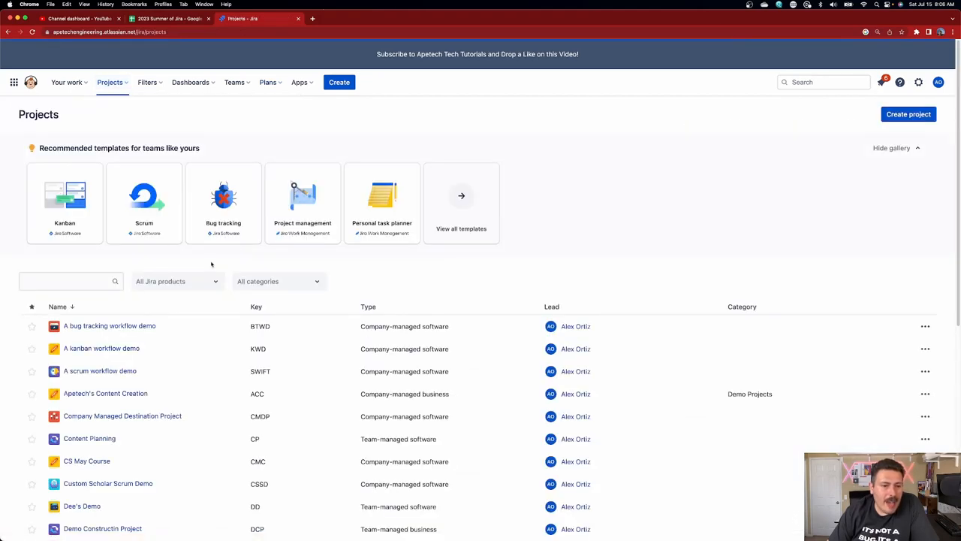
{"action": "scroll", "scroll_direction": "down", "scroll_amount": 3}
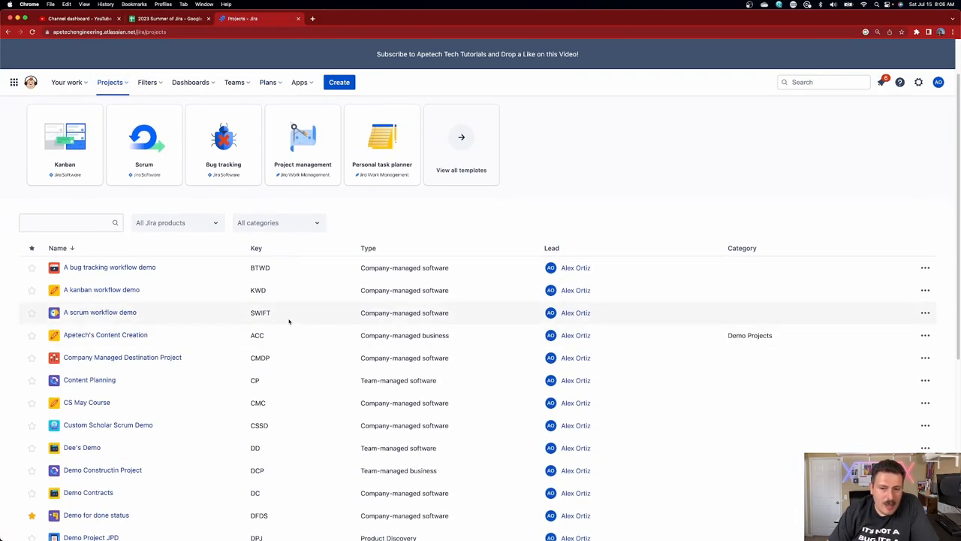
{"action": "scroll", "scroll_direction": "down", "scroll_amount": 3}
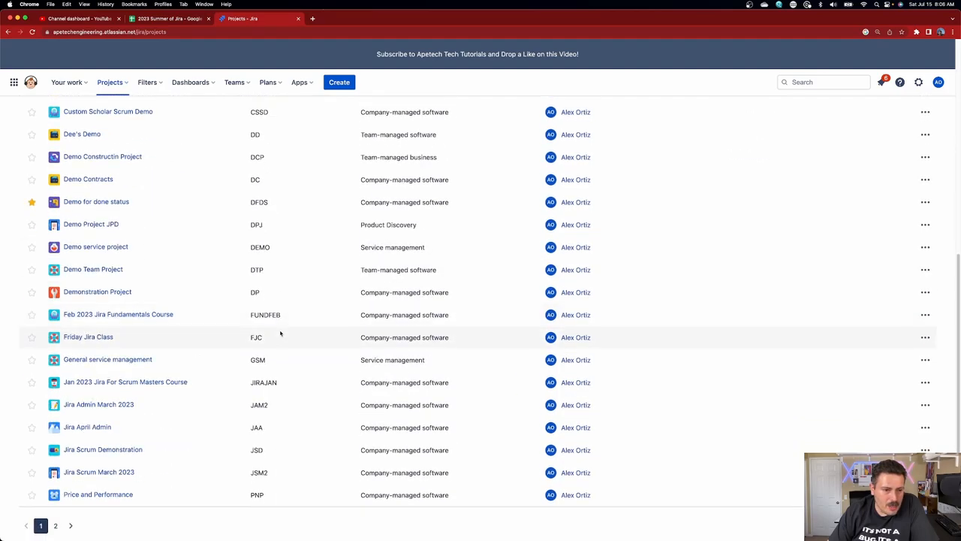
{"action": "left_click", "coordinate": [56, 525]}
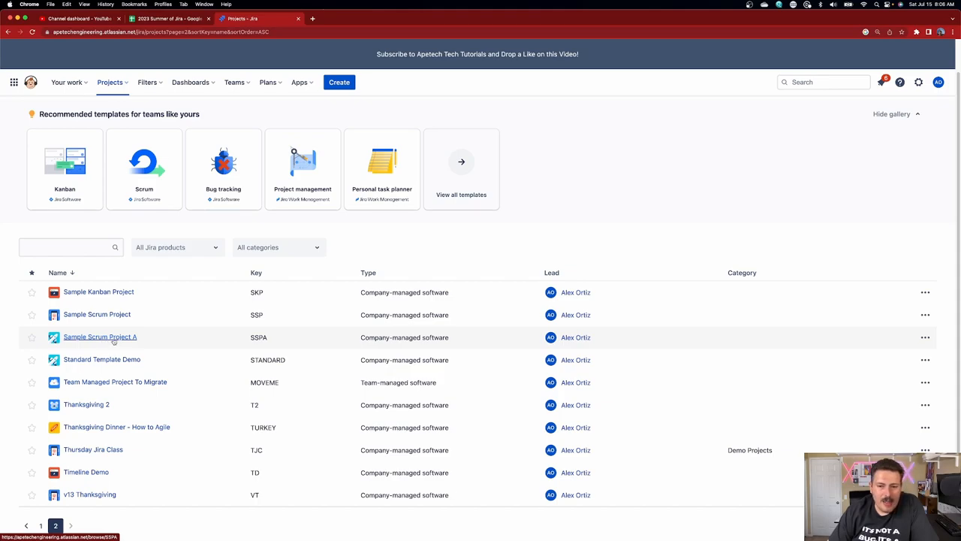
{"action": "mouse_move", "coordinate": [159, 343]}
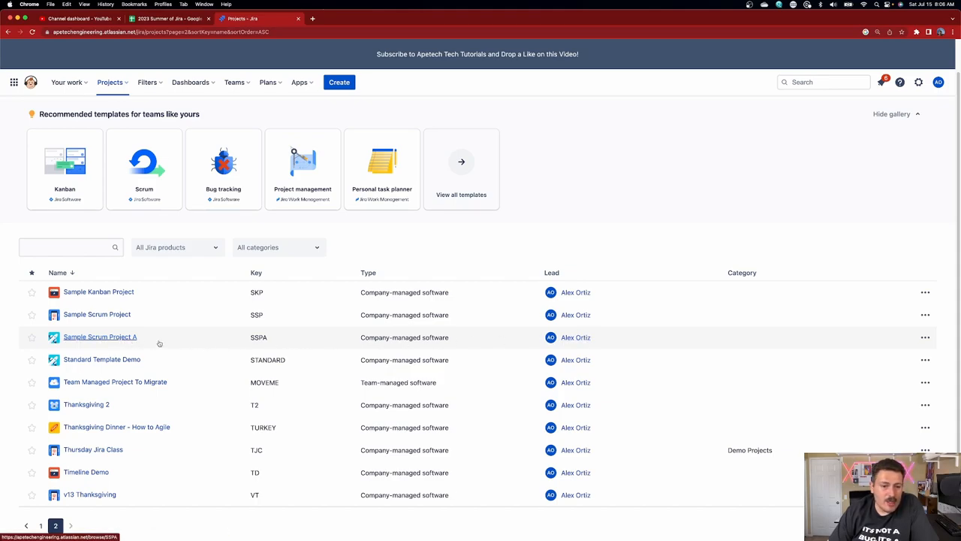
Show Sample Scrum Project A's backlog and scroll through Construction Sprints 1 to 20 with their issues
{"action": "left_click", "coordinate": [99, 337]}
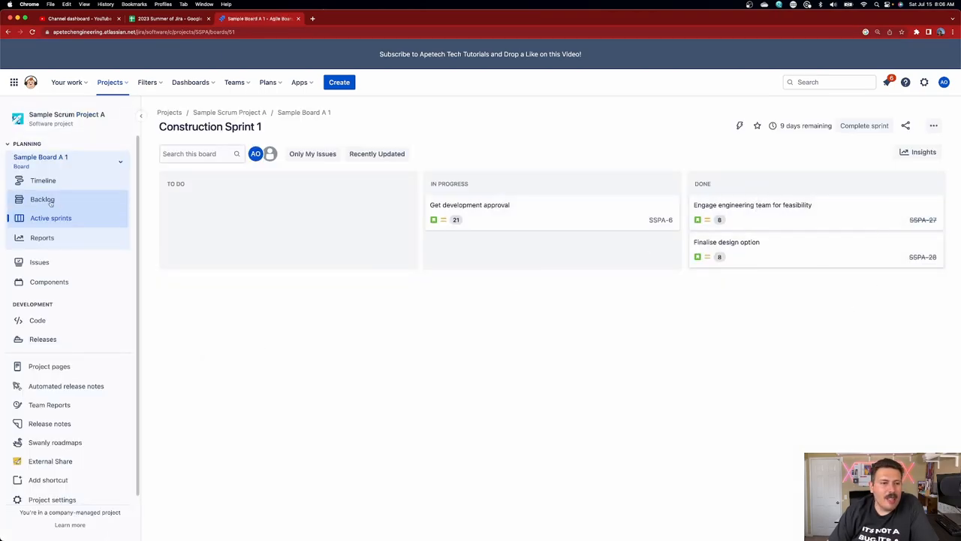
{"action": "left_click", "coordinate": [42, 198]}
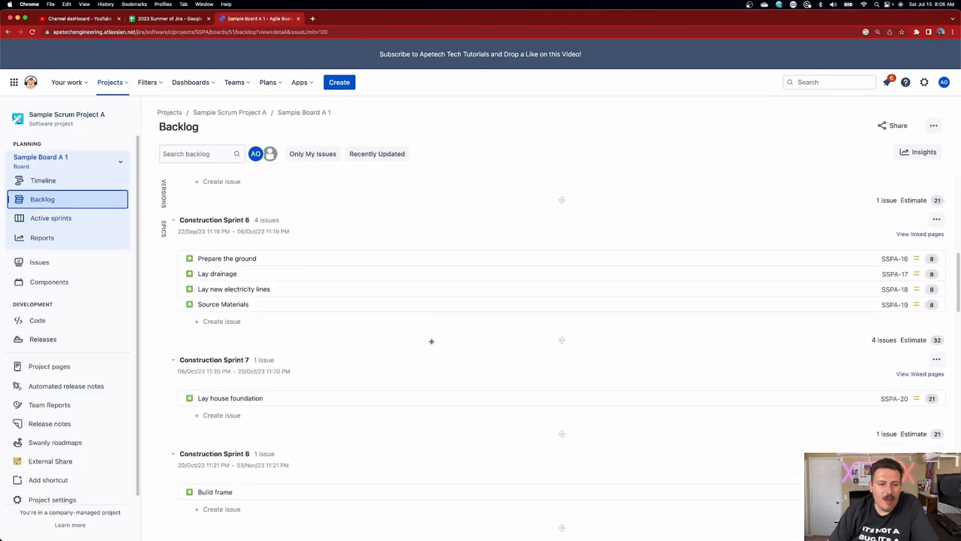
{"action": "scroll", "scroll_direction": "down", "scroll_amount": 3}
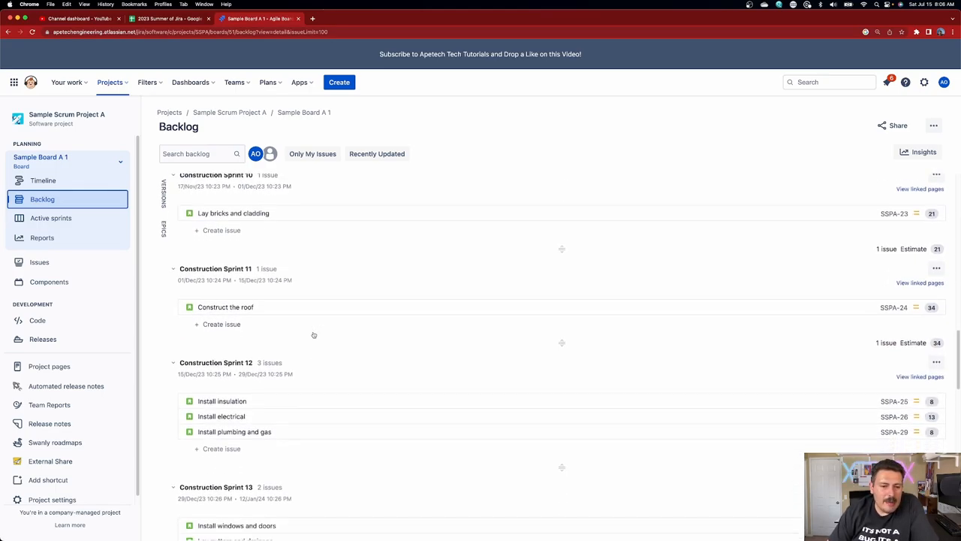
{"action": "scroll", "scroll_direction": "down", "scroll_amount": 3}
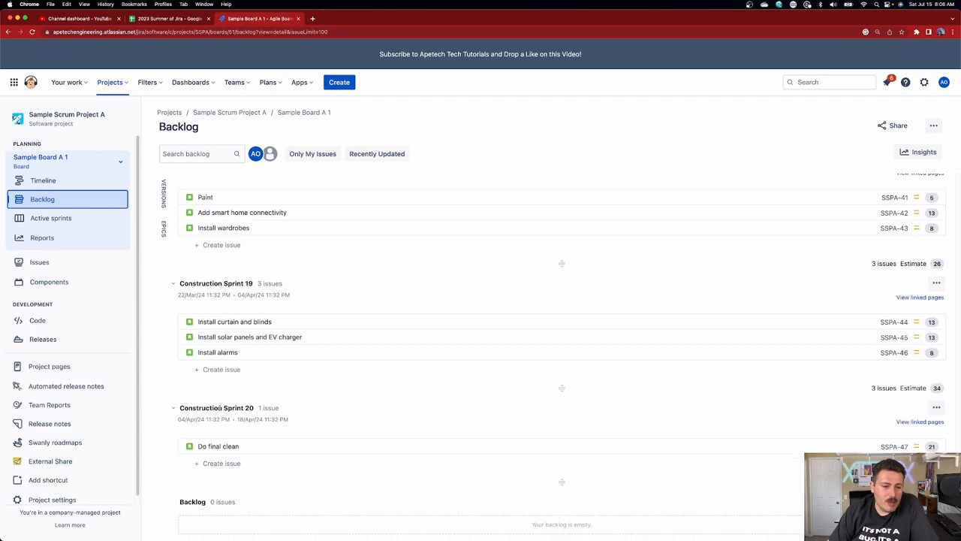
{"action": "scroll", "scroll_direction": "down", "scroll_amount": 3}
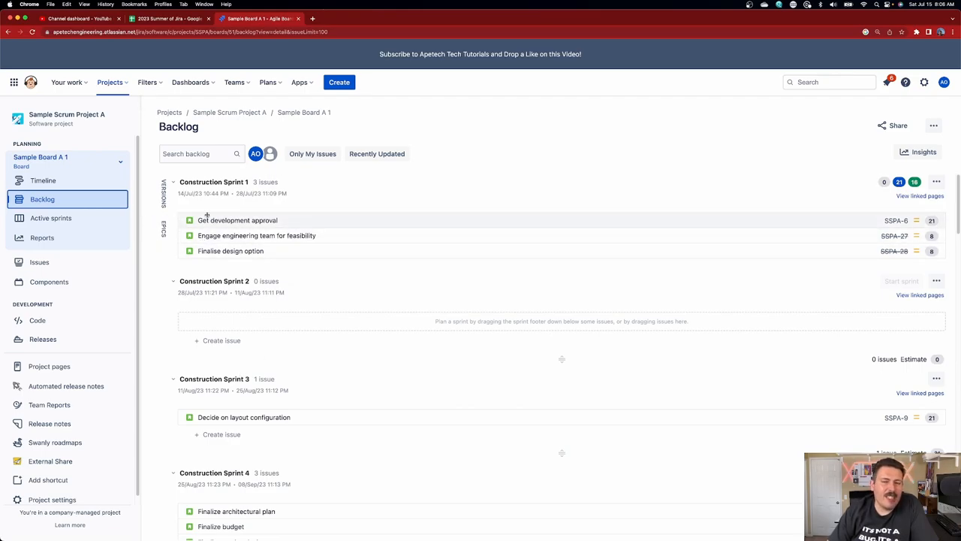
{"action": "mouse_move", "coordinate": [96, 180]}
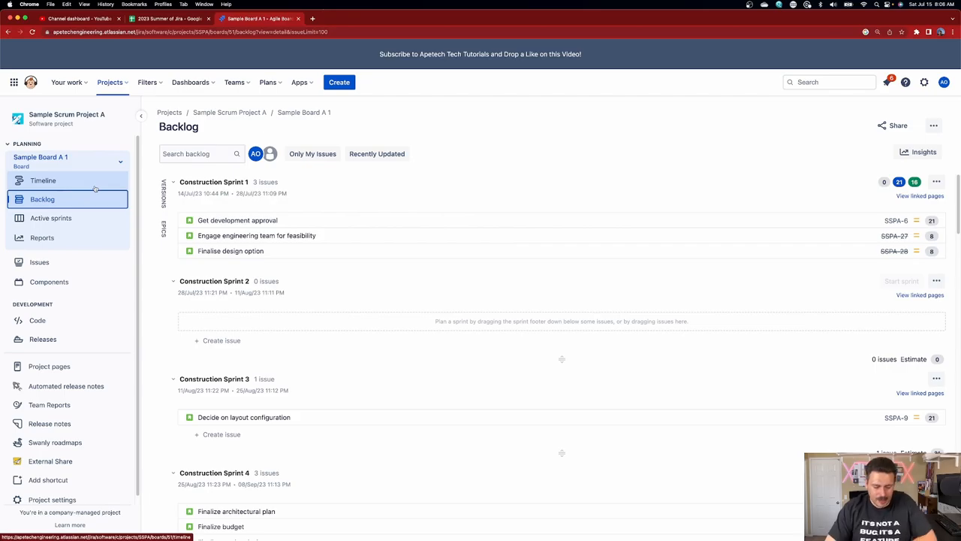
Switch Sample Plan A's timeline to the Sprint capacity management view, then return to the Construction Sprint 1 board
{"action": "left_click", "coordinate": [42, 180]}
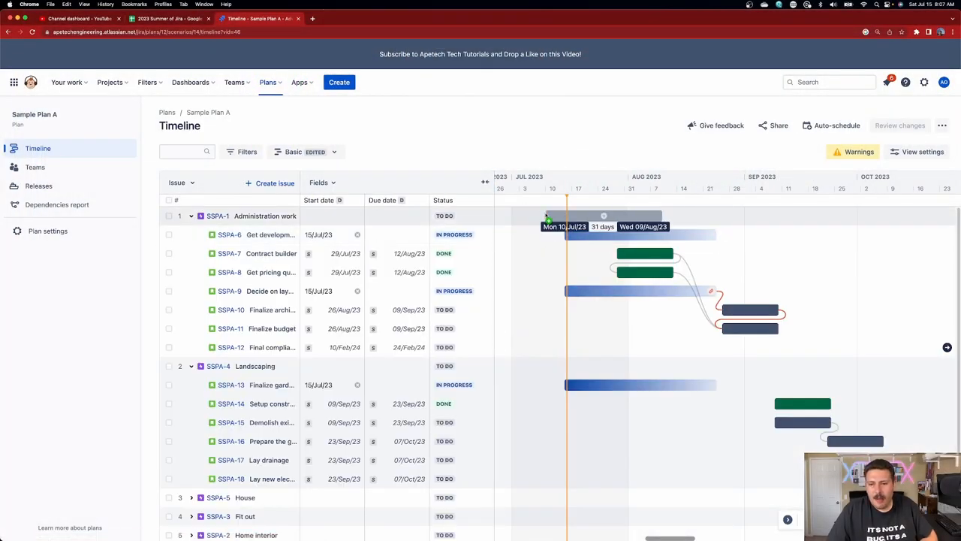
{"action": "left_click", "coordinate": [295, 152]}
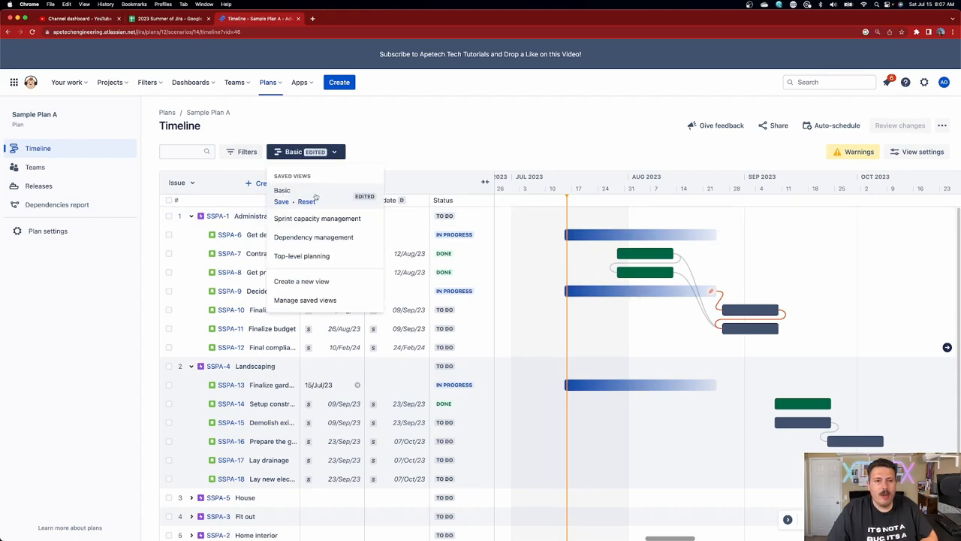
{"action": "left_click", "coordinate": [317, 218]}
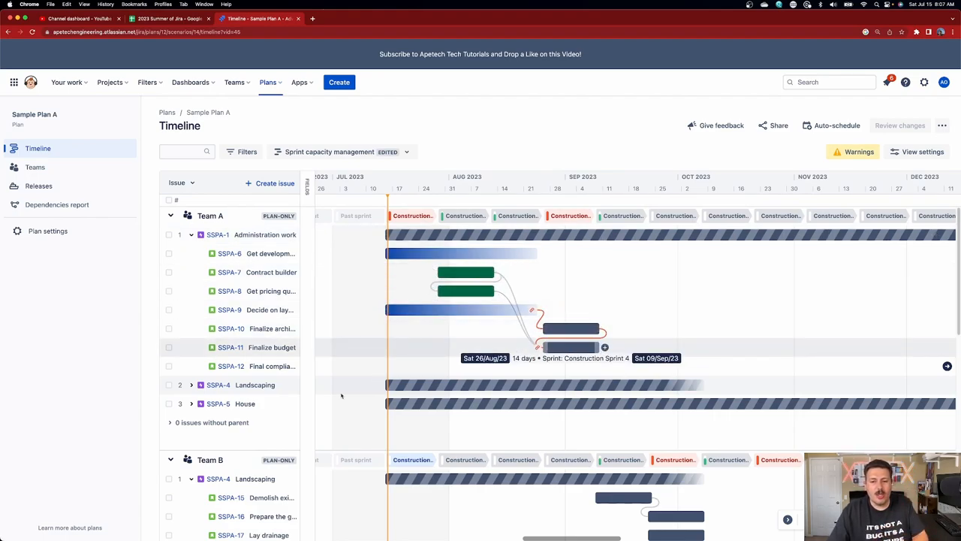
{"action": "left_click", "coordinate": [192, 385]}
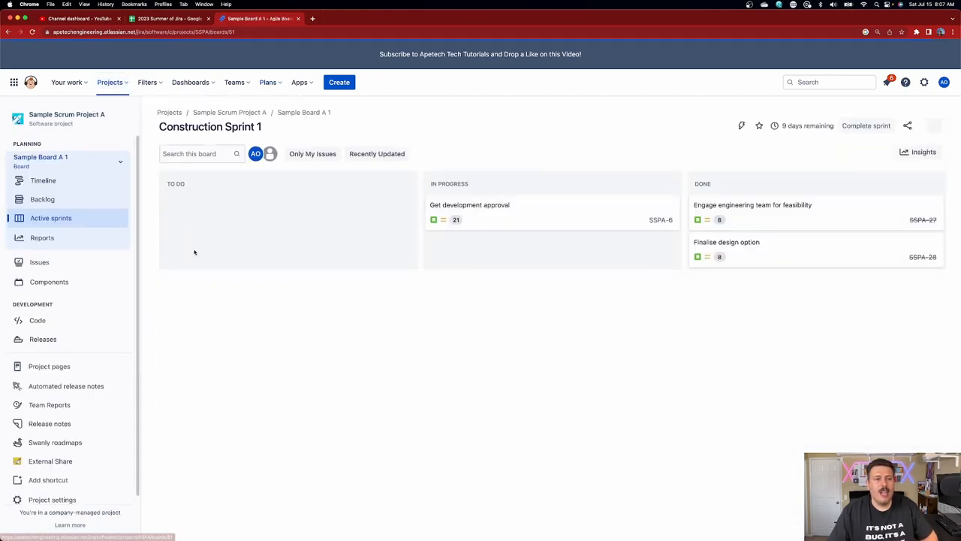
Review Sample Scrum Project A's epic timeline, then return to its backlog of sprints
{"action": "left_click", "coordinate": [42, 180]}
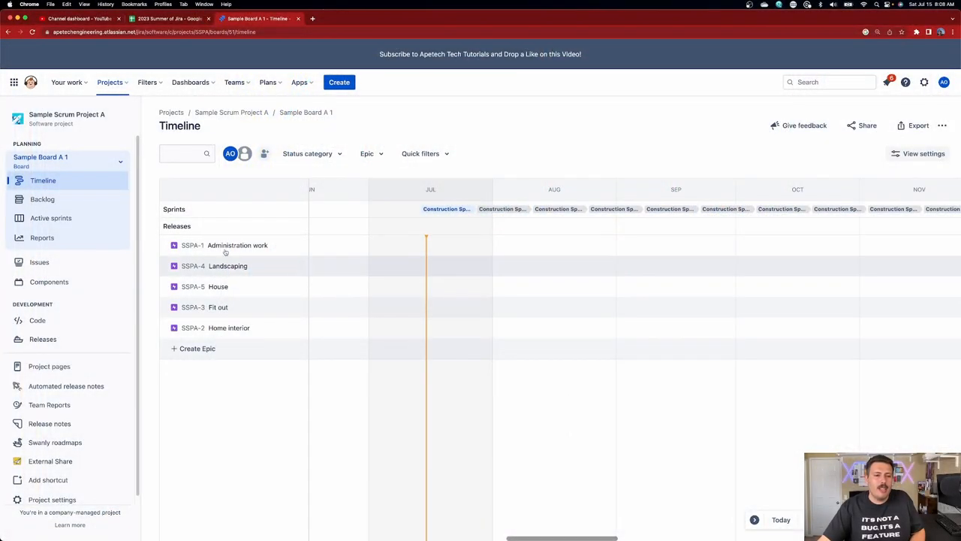
{"action": "left_click", "coordinate": [43, 198]}
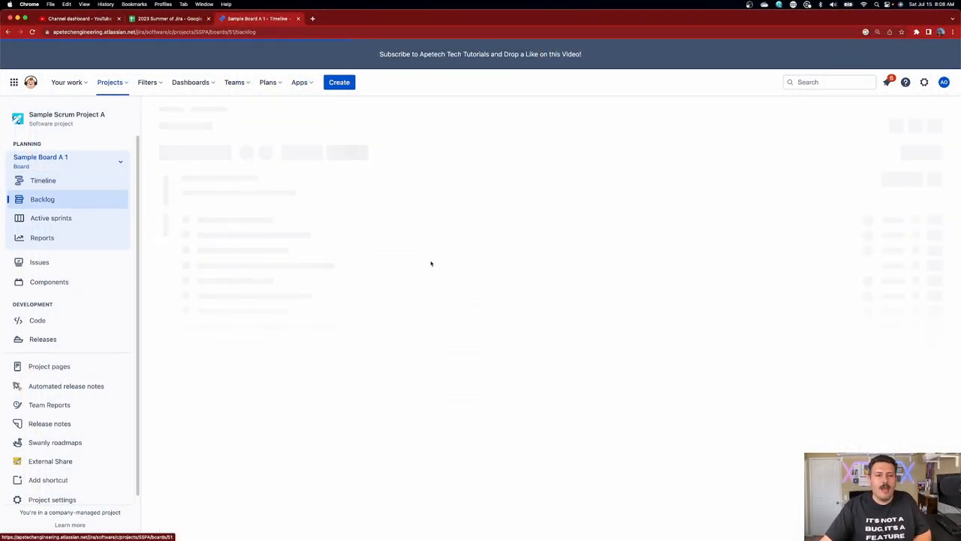
{"action": "left_click", "coordinate": [42, 198]}
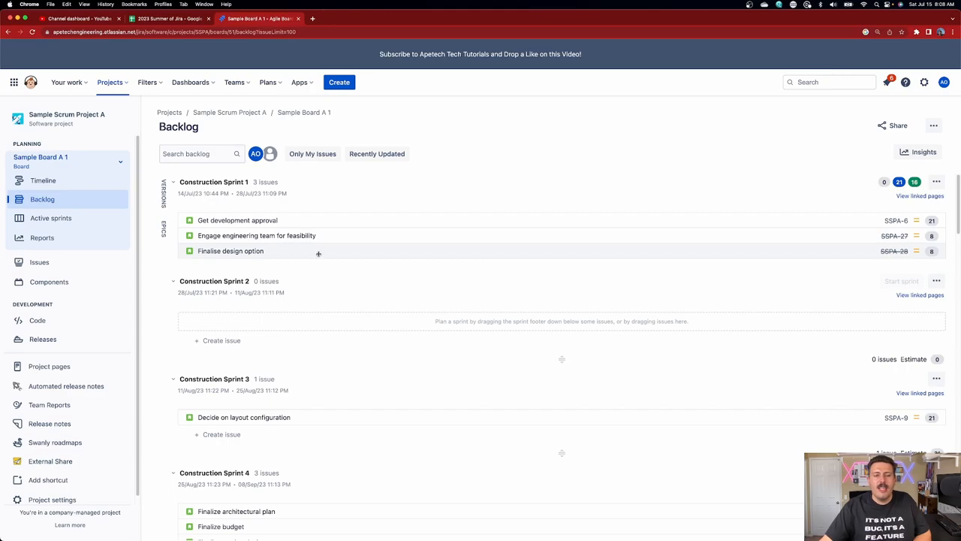